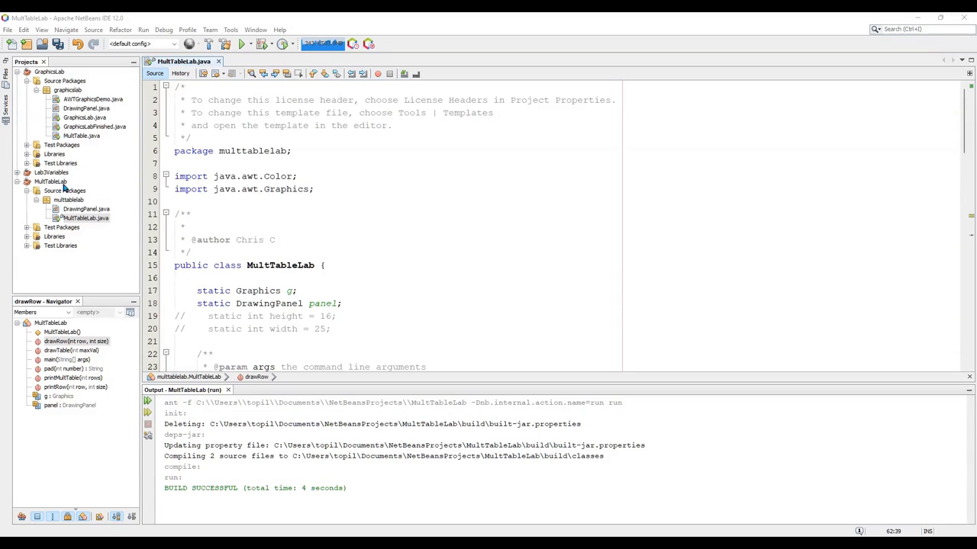
Inspect the multtablelab package and DrawingPanel declaration, then return to MultTableLab.java
{"action": "left_click", "coordinate": [69, 200]}
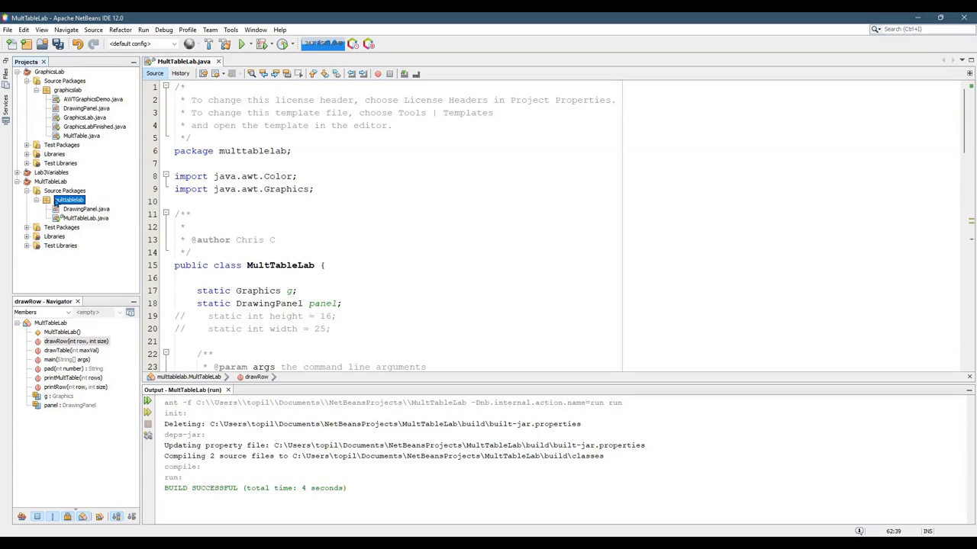
{"action": "mouse_move", "coordinate": [64, 200]}
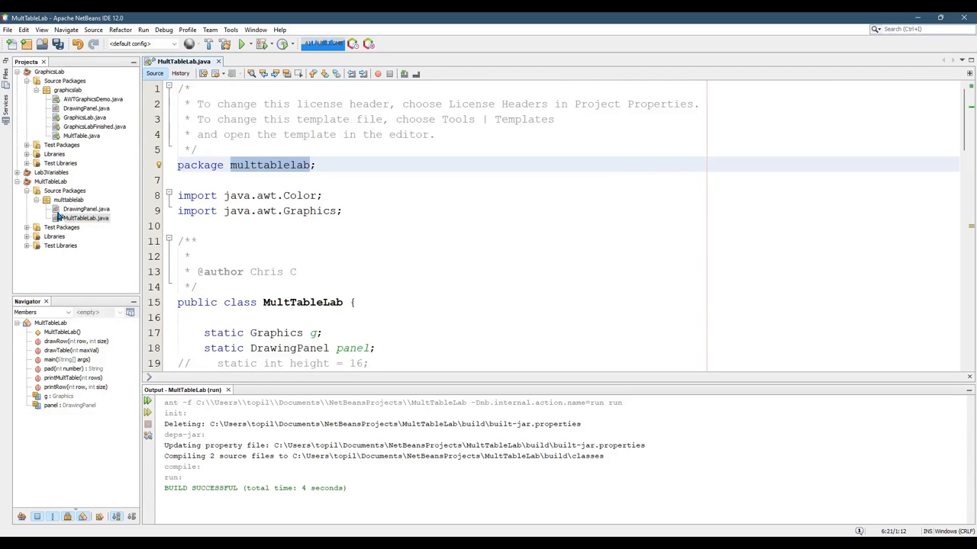
{"action": "double_click", "coordinate": [86, 207]}
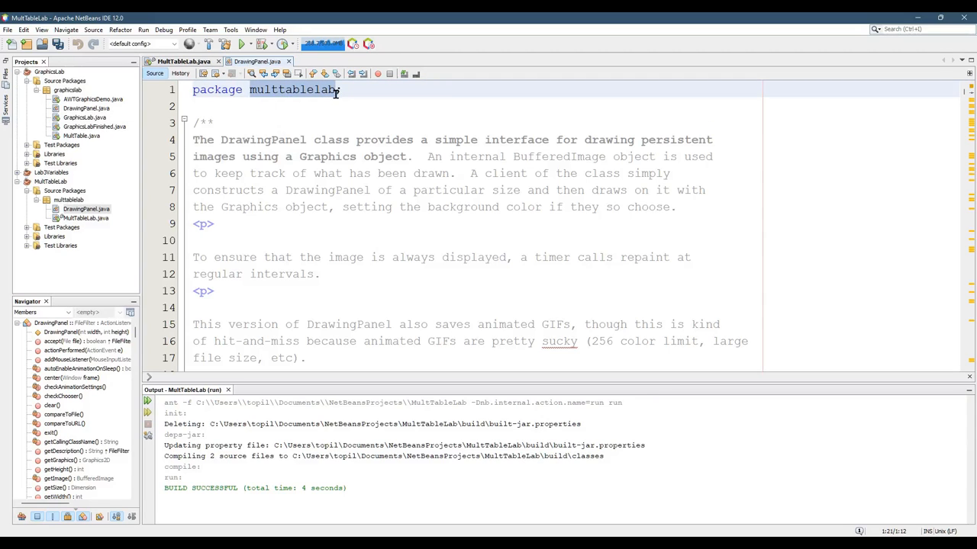
{"action": "left_click", "coordinate": [70, 199]}
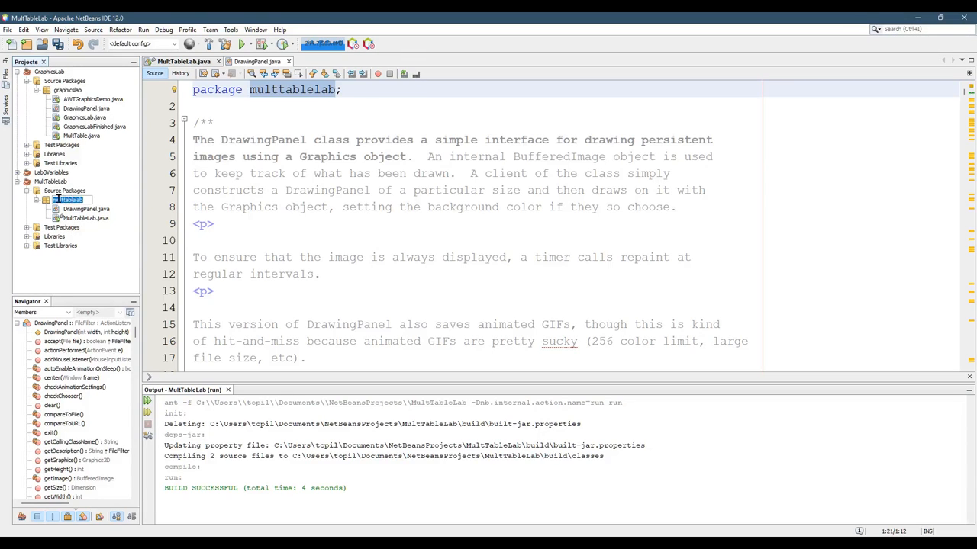
{"action": "left_click", "coordinate": [317, 173]}
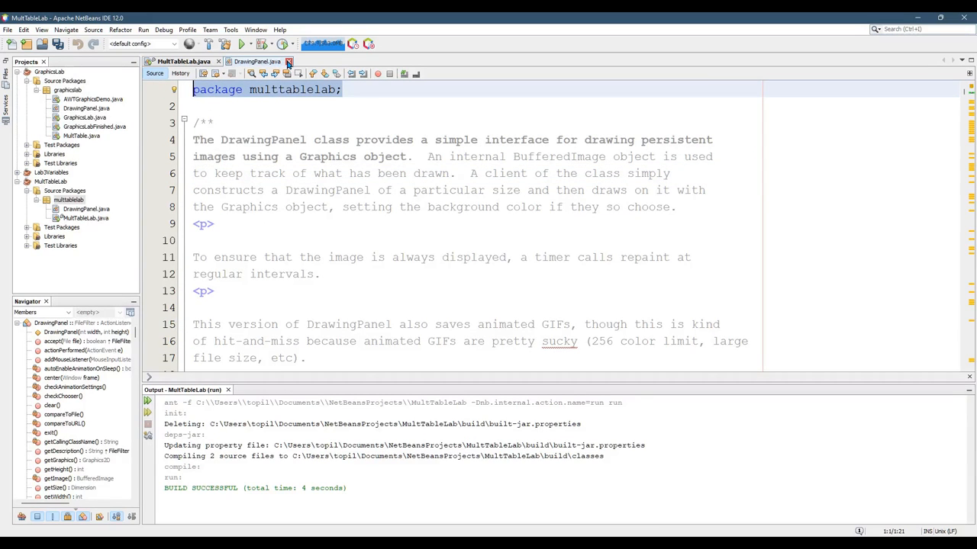
{"action": "left_click", "coordinate": [288, 61]}
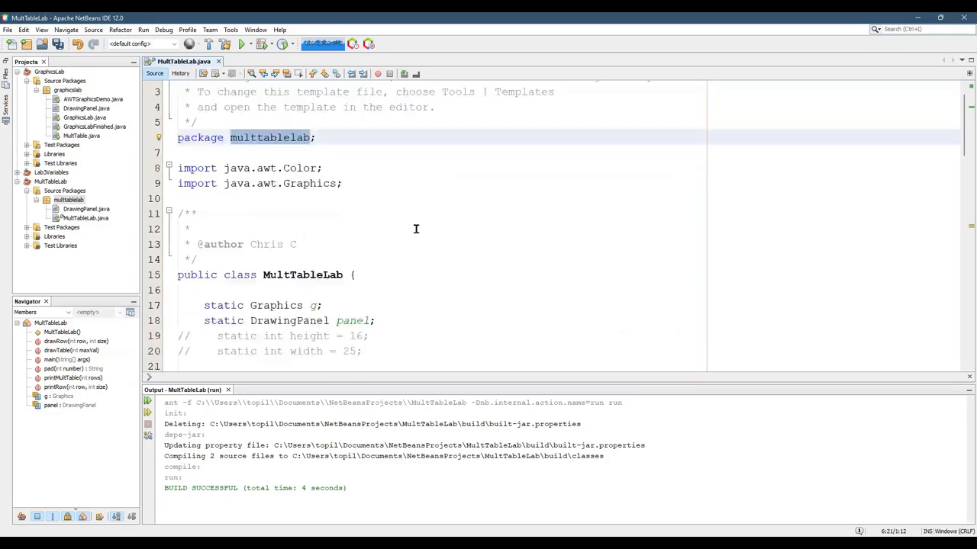
Locate main's DrawingPanel panel = new DrawingPanel(600, 400) line near the static Graphics g field
{"action": "scroll", "scroll_direction": "down", "scroll_amount": 3}
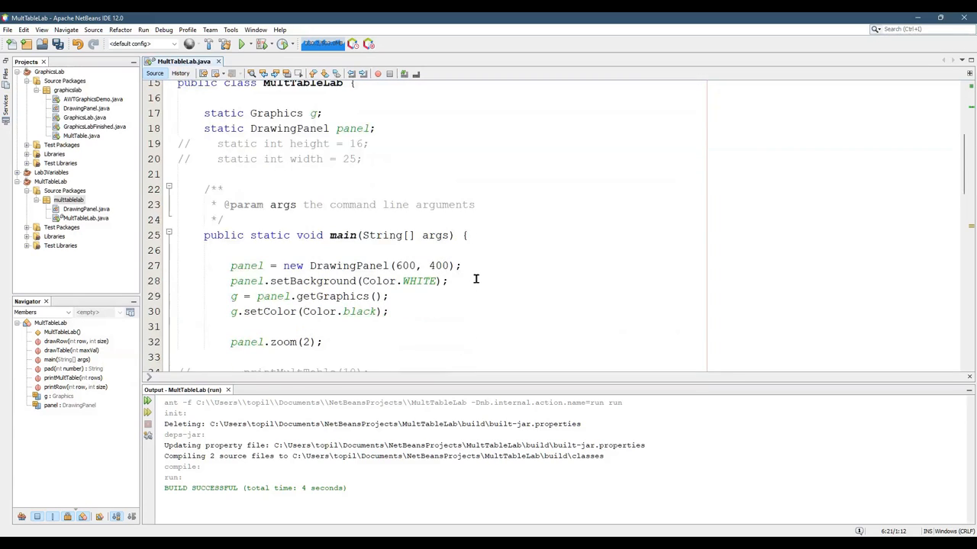
{"action": "scroll", "scroll_direction": "down", "scroll_amount": 3}
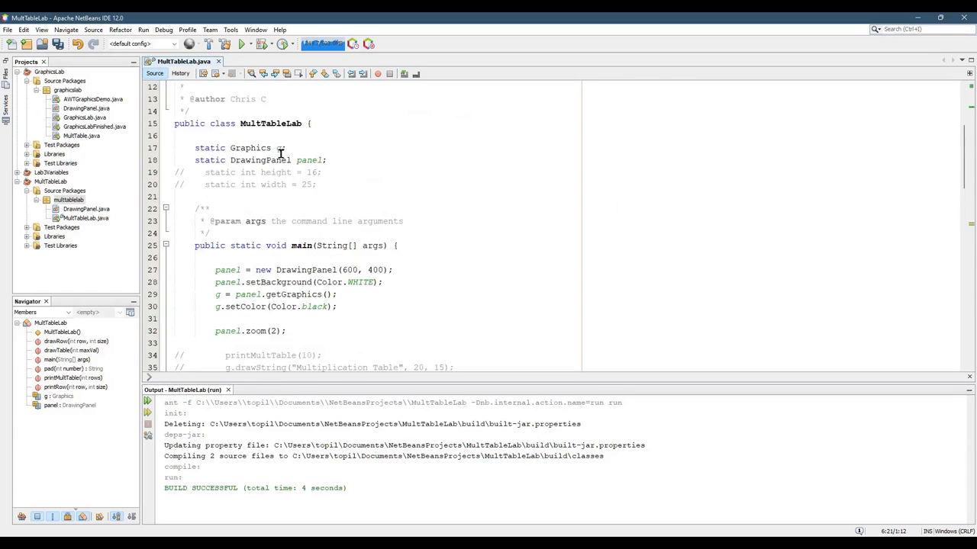
{"action": "left_click", "coordinate": [229, 269]}
{"action": "type", "text": "DrawingPanel "}
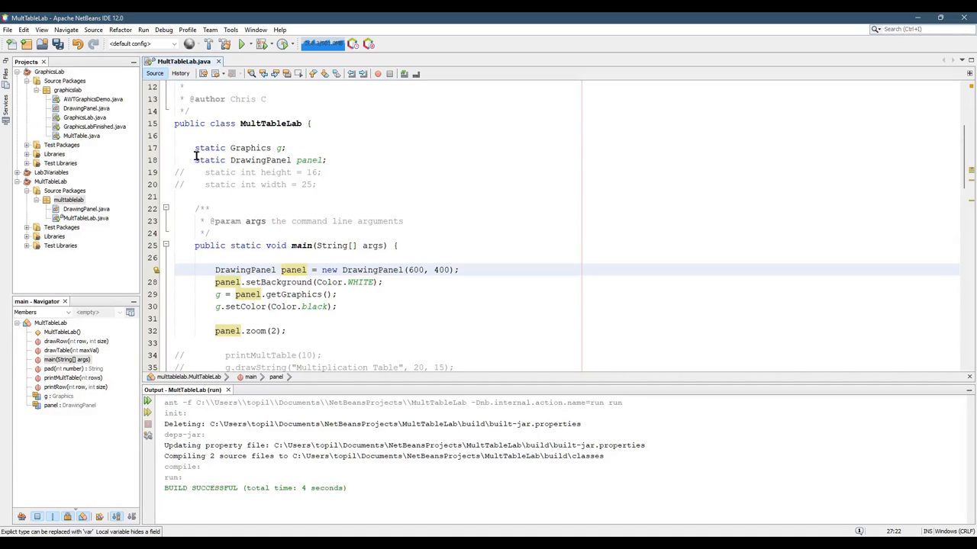
Place the cursor on main's DrawingPanel panel line before removing the local type
{"action": "left_click", "coordinate": [281, 269]}
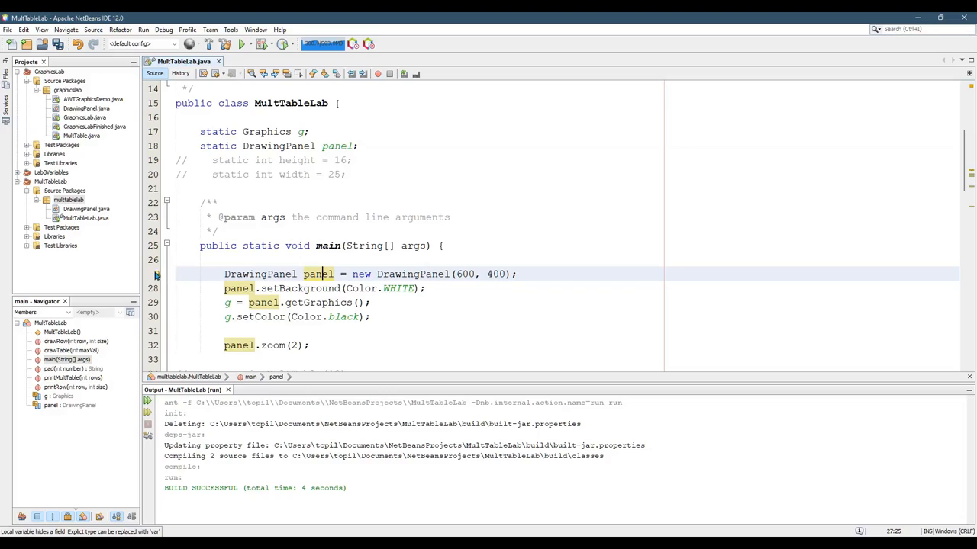
{"action": "mouse_move", "coordinate": [155, 275]}
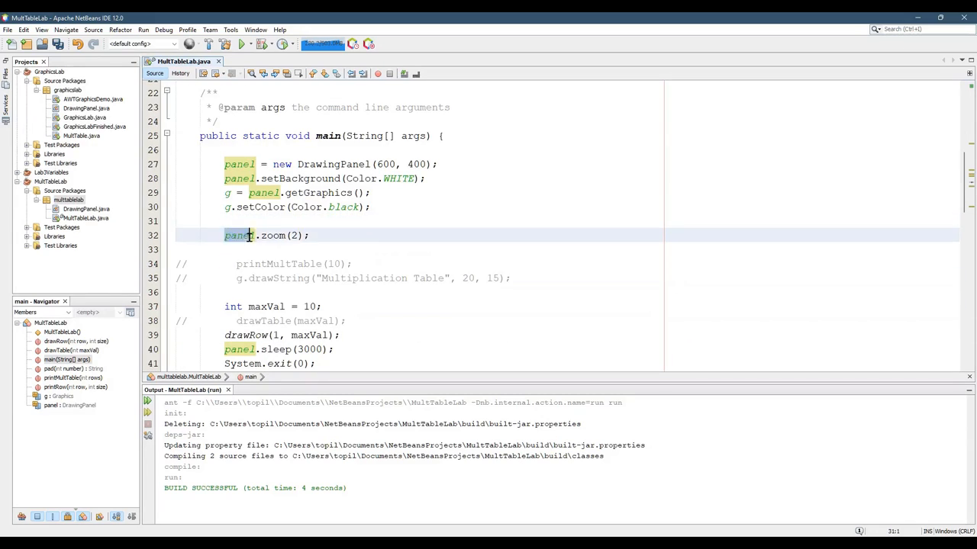
{"action": "left_click", "coordinate": [311, 234]}
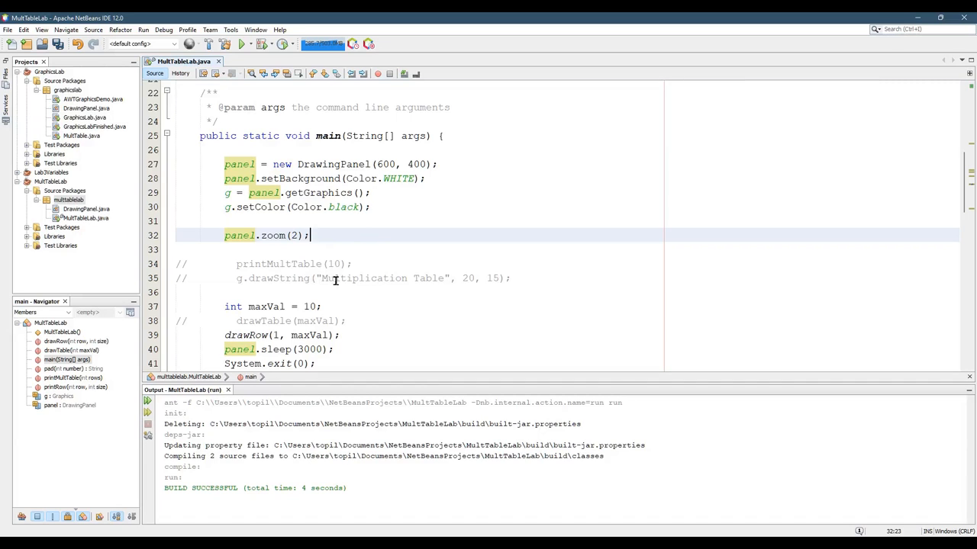
{"action": "scroll", "scroll_direction": "down", "scroll_amount": 3}
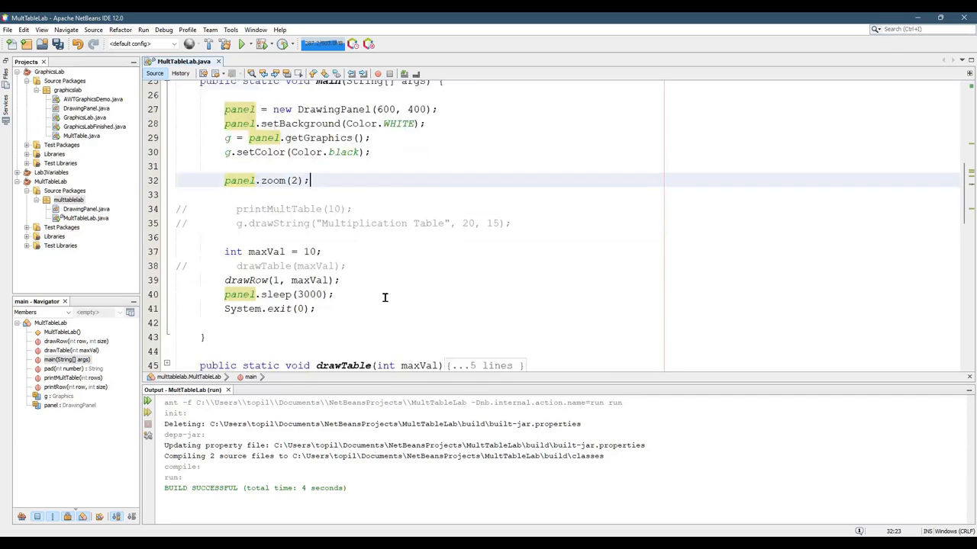
{"action": "scroll", "scroll_direction": "down", "scroll_amount": 3}
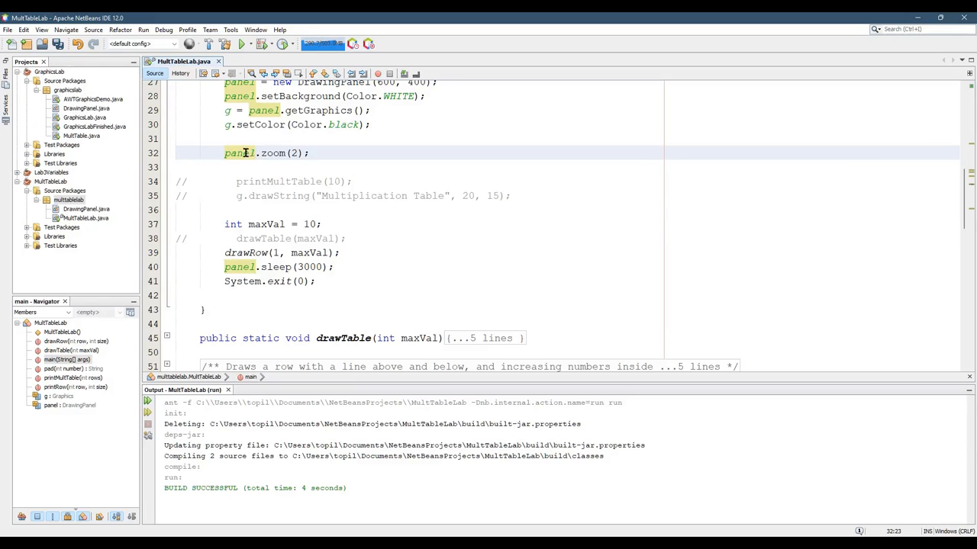
{"action": "mouse_move", "coordinate": [801, 477]}
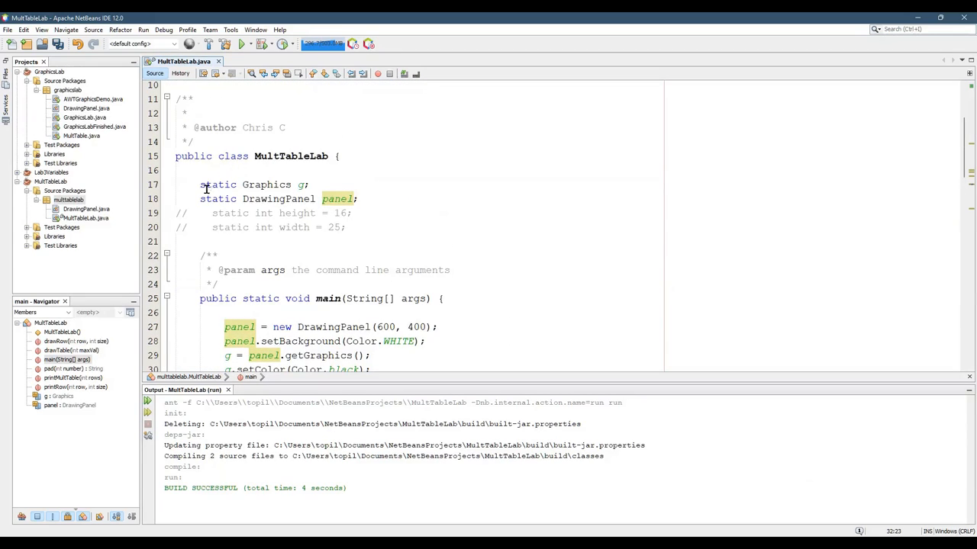
Select the commented-out height and width fields before running MultTableLab
{"action": "left_click_drag", "start_coordinate": [200, 185], "coordinate": [359, 199]}
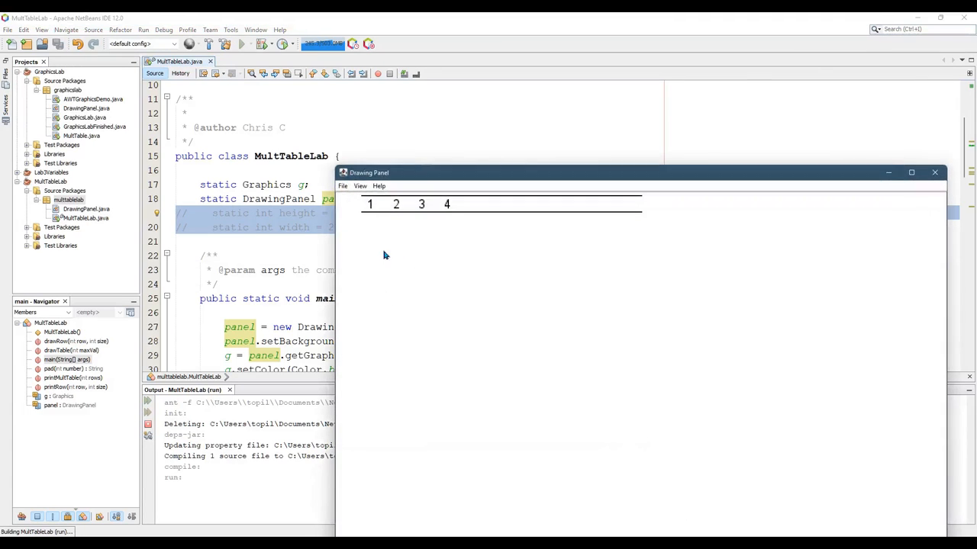
{"action": "mouse_move", "coordinate": [435, 207]}
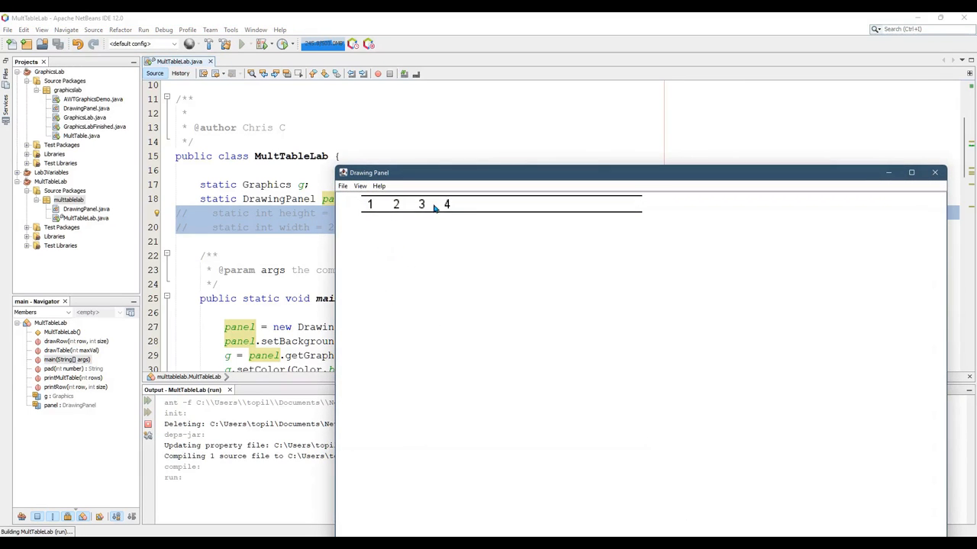